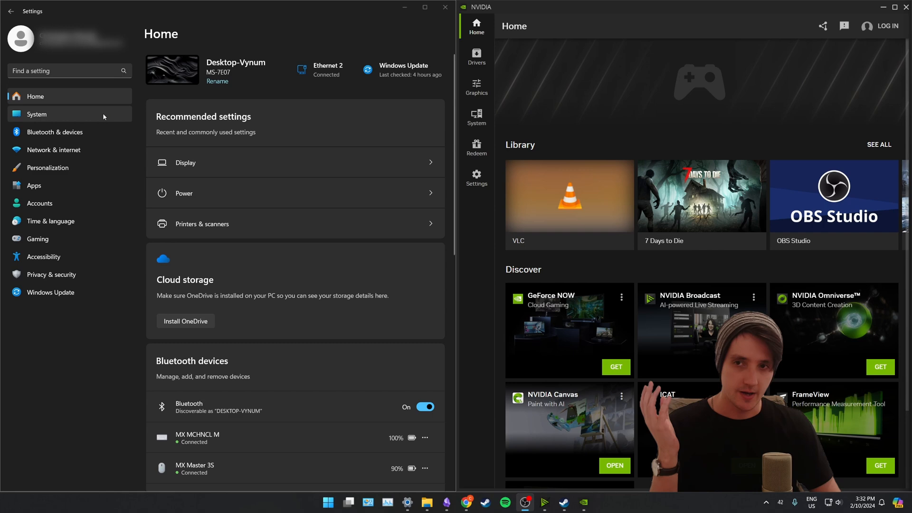
Open the Display settings and scroll down toward Advanced display for the Odyssey G60SD.
{"action": "left_click", "coordinate": [185, 163]}
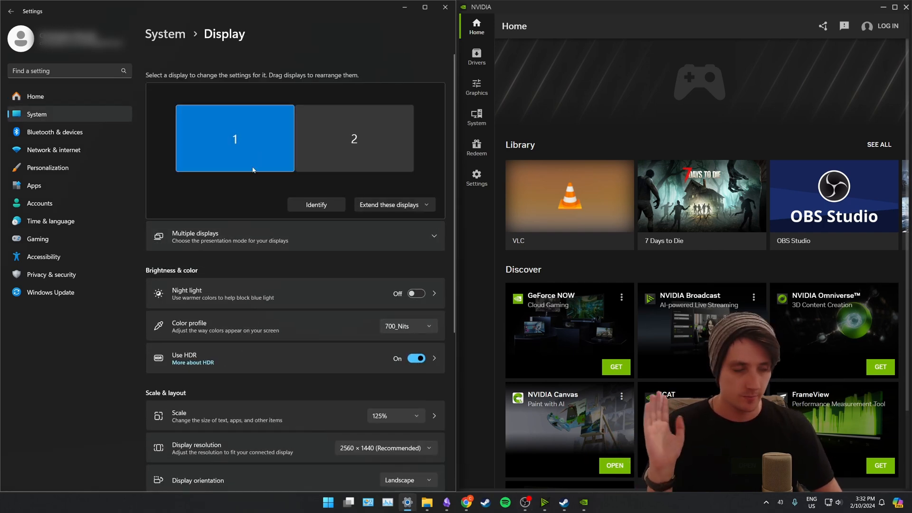
{"action": "scroll", "scroll_direction": "down", "scroll_amount": 3}
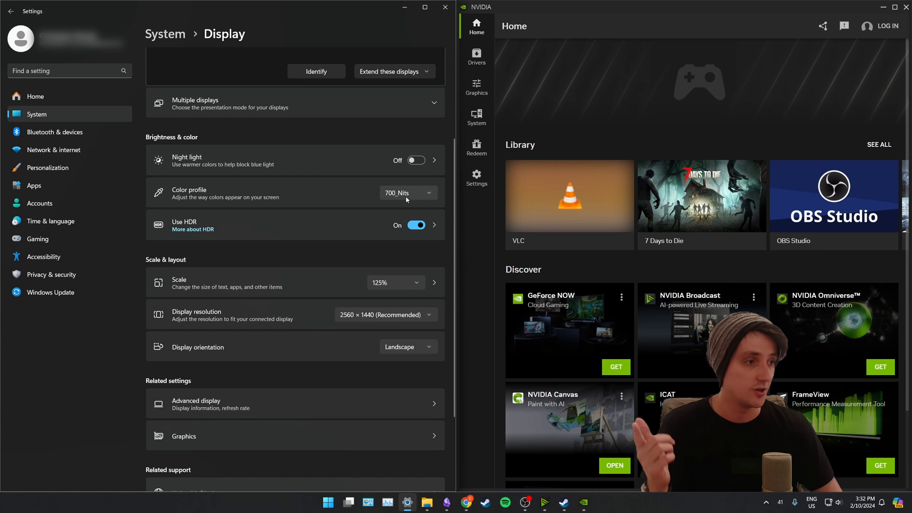
{"action": "mouse_move", "coordinate": [392, 199]}
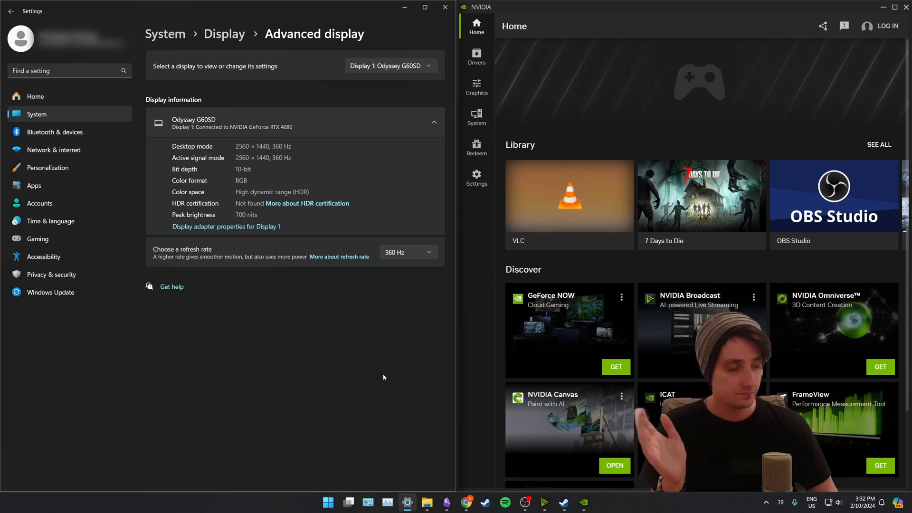
{"action": "mouse_move", "coordinate": [483, 278]}
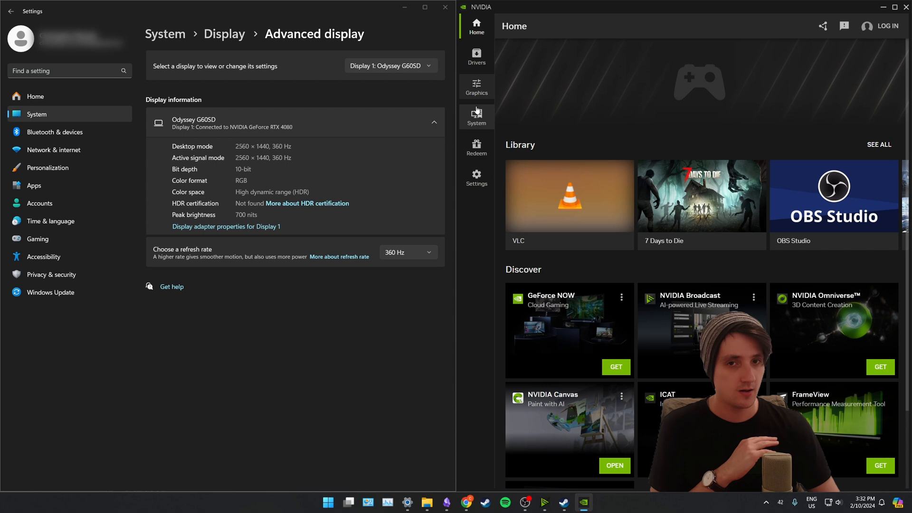
In System > Video, test the RTX HDR peak brightness slider and confirm its 700-nit maximum.
{"action": "left_click", "coordinate": [476, 115]}
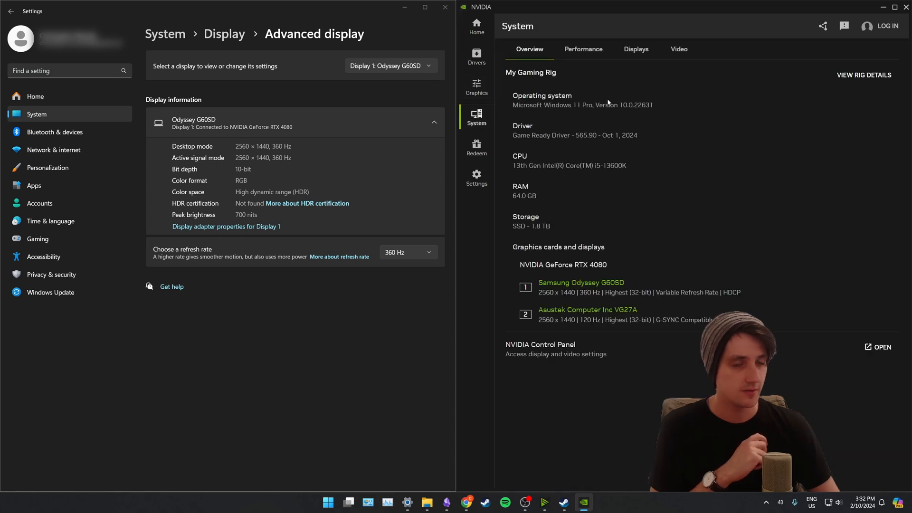
{"action": "left_click", "coordinate": [678, 49]}
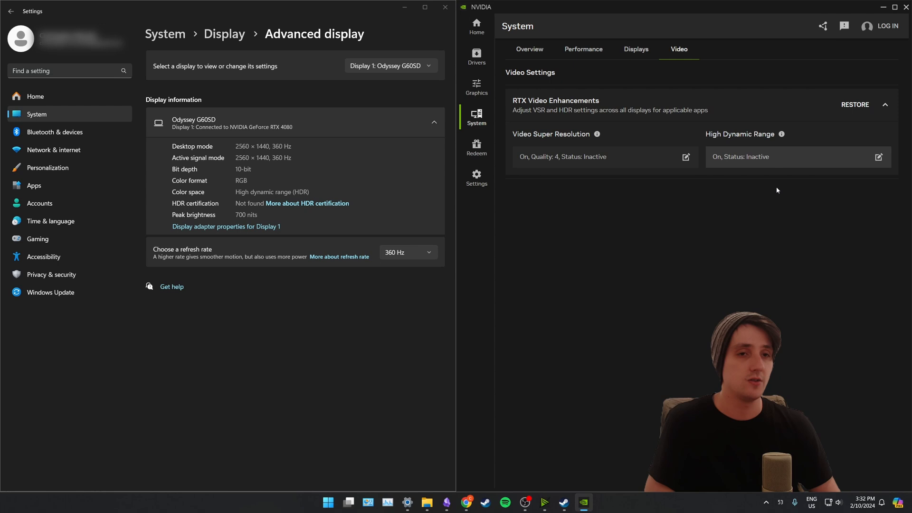
{"action": "mouse_move", "coordinate": [796, 163]}
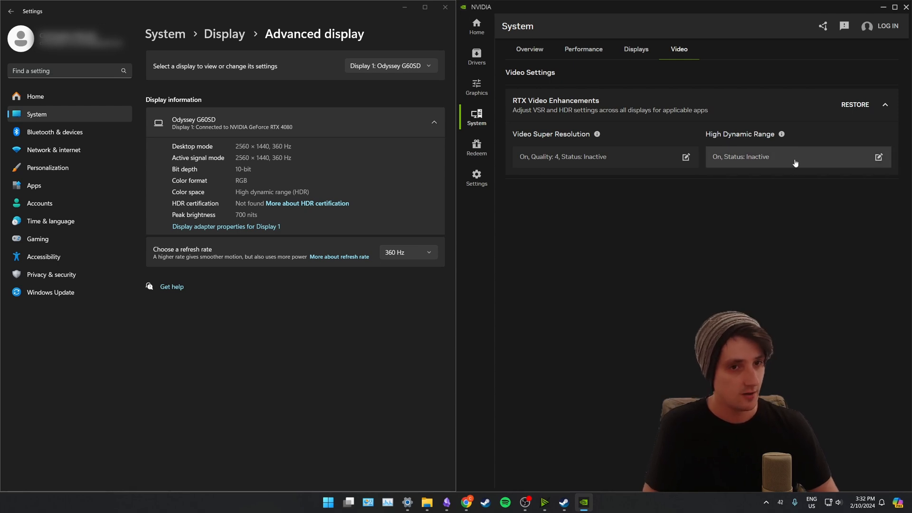
{"action": "left_click", "coordinate": [879, 156]}
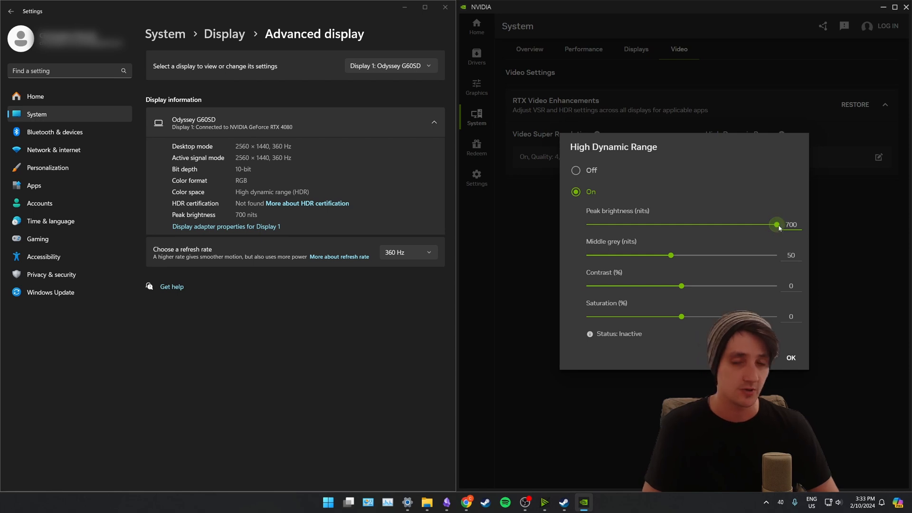
{"action": "left_click_drag", "start_coordinate": [778, 225], "coordinate": [589, 224]}
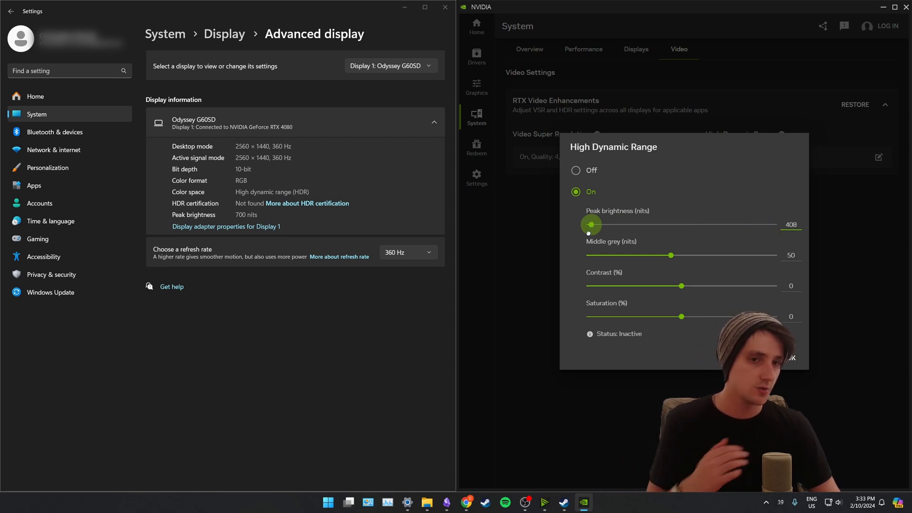
{"action": "left_click_drag", "start_coordinate": [590, 225], "coordinate": [777, 225]}
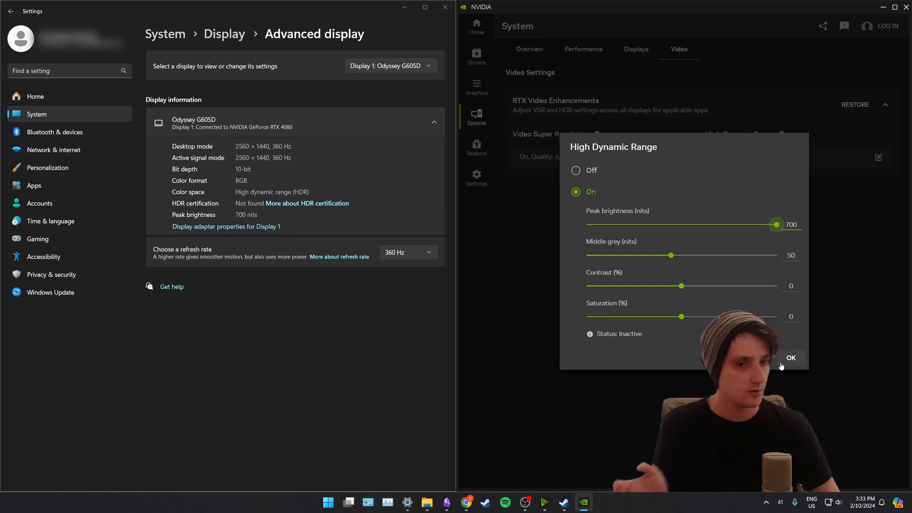
{"action": "left_click", "coordinate": [790, 358]}
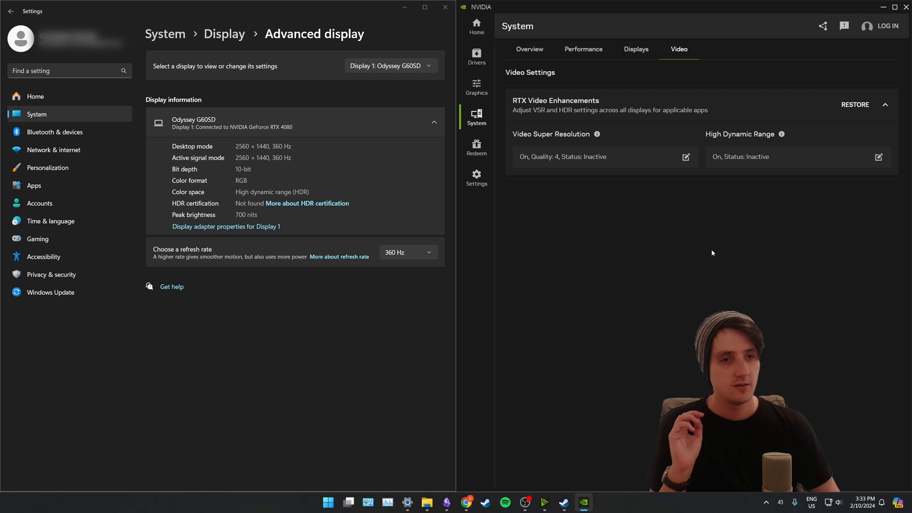
{"action": "mouse_move", "coordinate": [692, 246]}
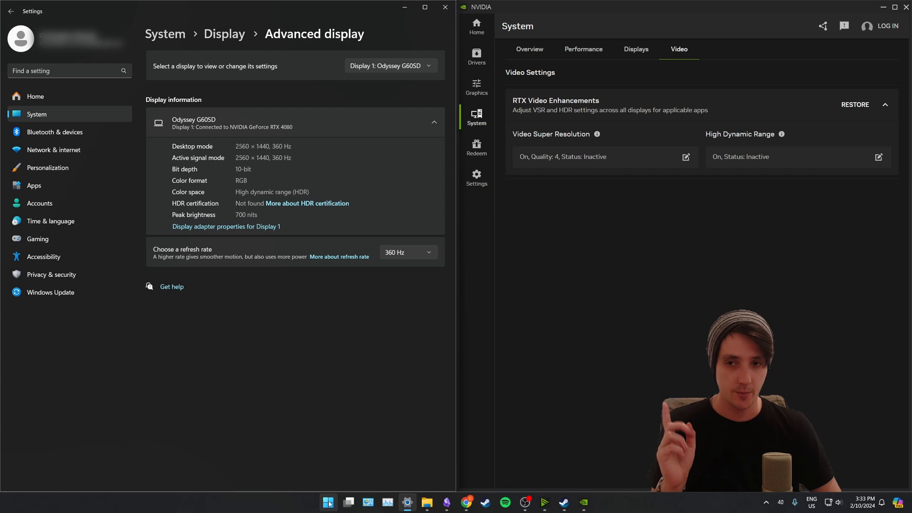
Launch Windows HDR Calibration and raise the maximum luminance until the test pattern disappears.
{"action": "type", "text": "windows HDR Calibration"}
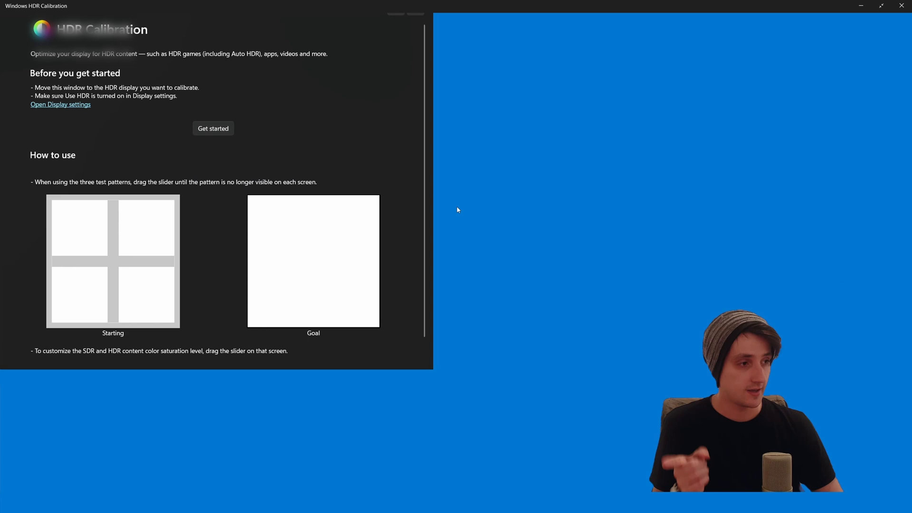
{"action": "left_click", "coordinate": [213, 128]}
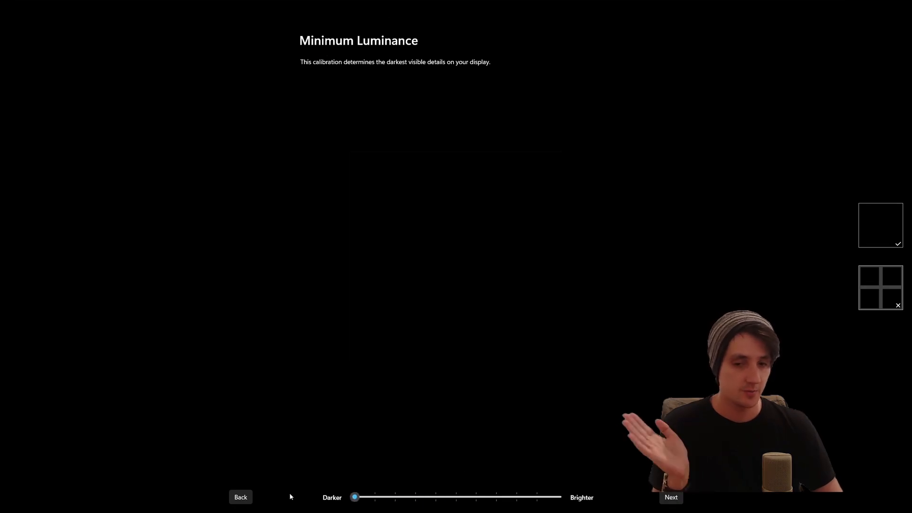
{"action": "left_click", "coordinate": [670, 497]}
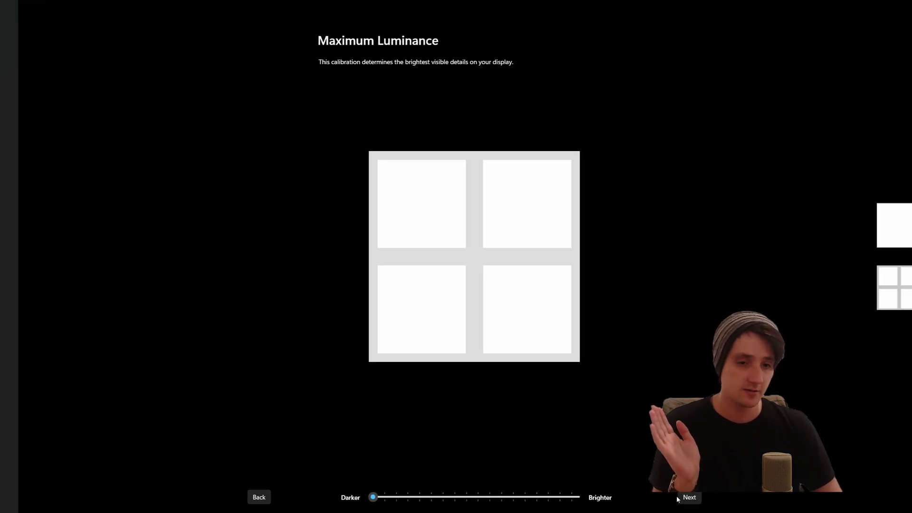
{"action": "left_click_drag", "start_coordinate": [373, 498], "coordinate": [390, 497]}
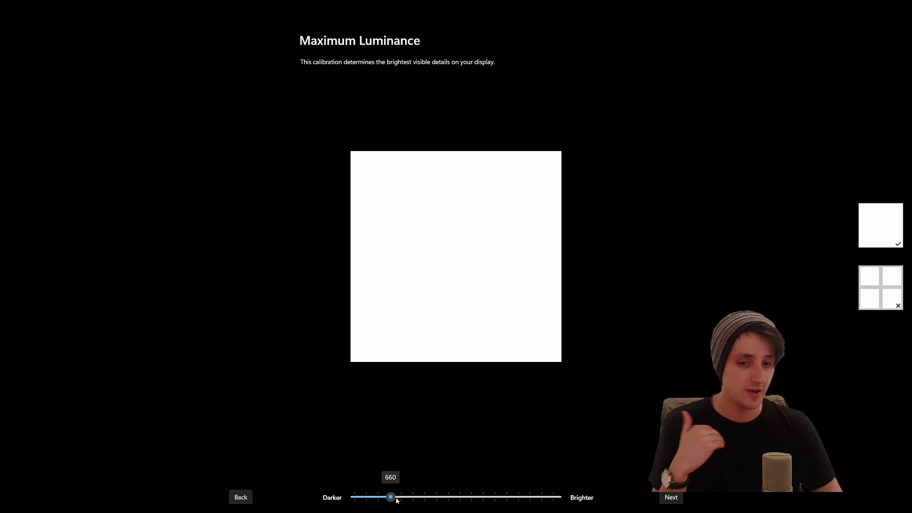
{"action": "left_click_drag", "start_coordinate": [390, 497], "coordinate": [401, 496]}
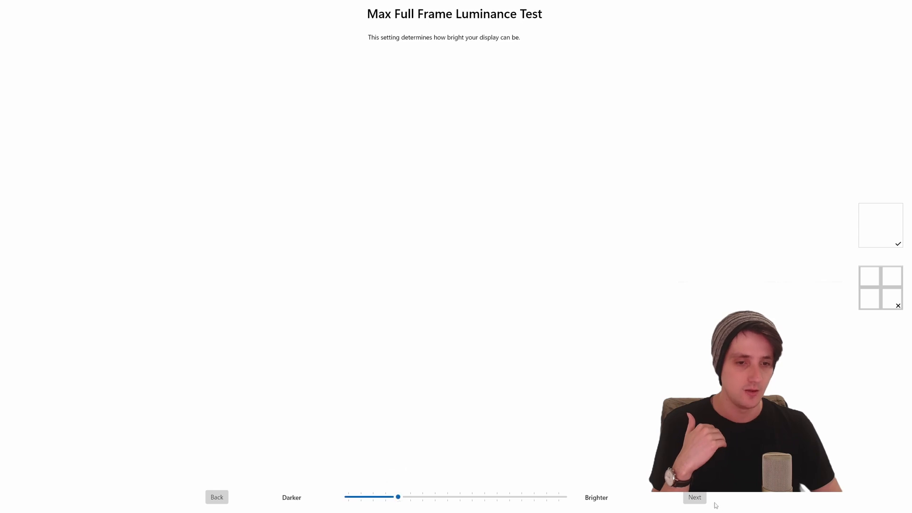
Advance past color saturation to review and name the profile '800_N'.
{"action": "left_click", "coordinate": [694, 497]}
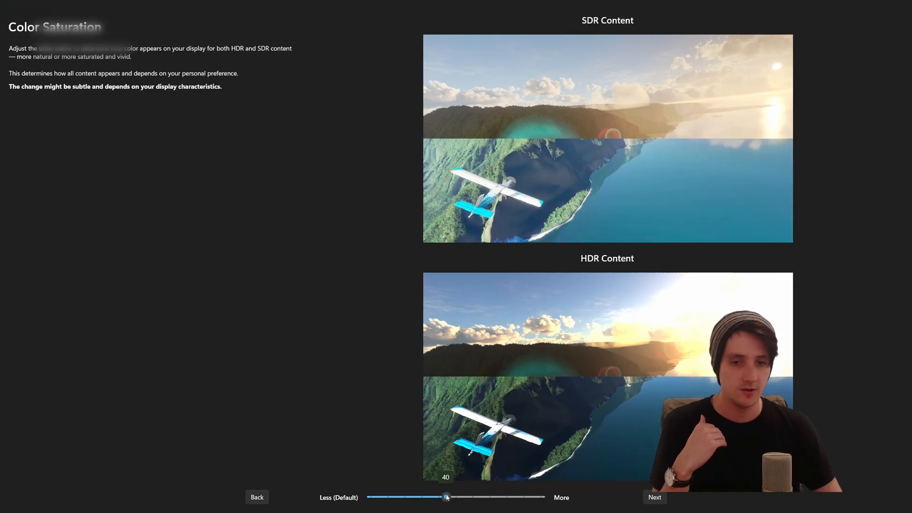
{"action": "left_click", "coordinate": [655, 497]}
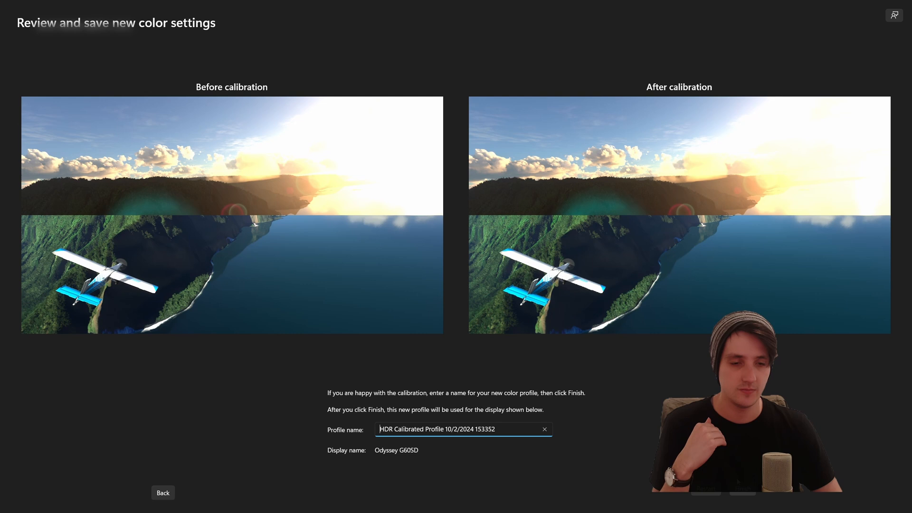
{"action": "triple_click", "coordinate": [442, 430]}
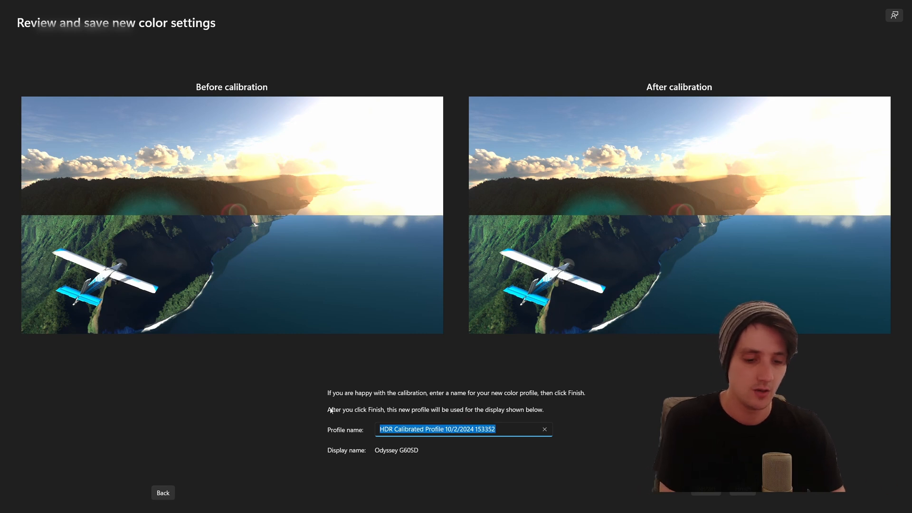
{"action": "type", "text": "800_N"}
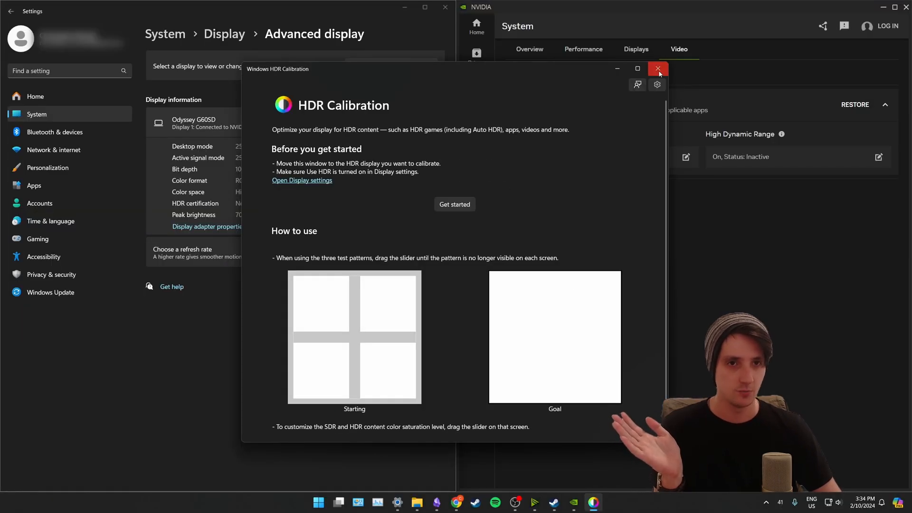
Close HDR Calibration and open the Display settings to check the 800-nit peak brightness.
{"action": "left_click", "coordinate": [658, 68]}
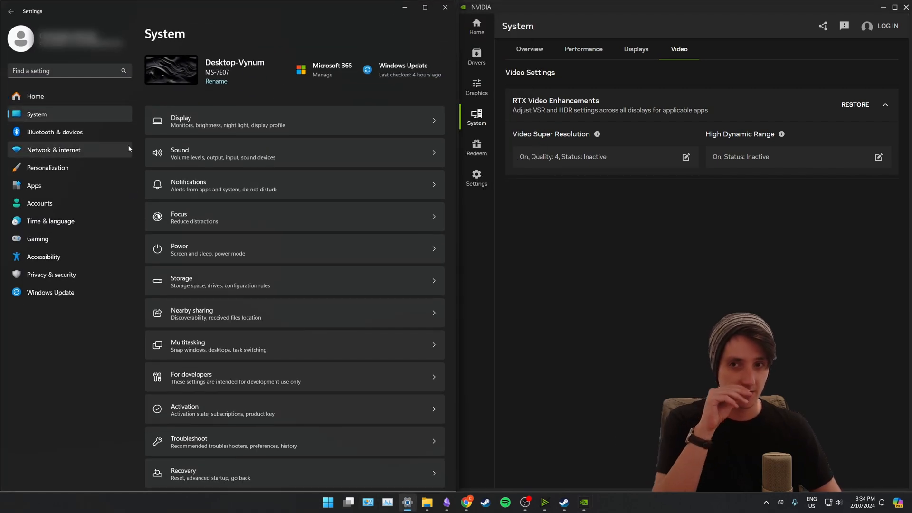
{"action": "left_click", "coordinate": [180, 121]}
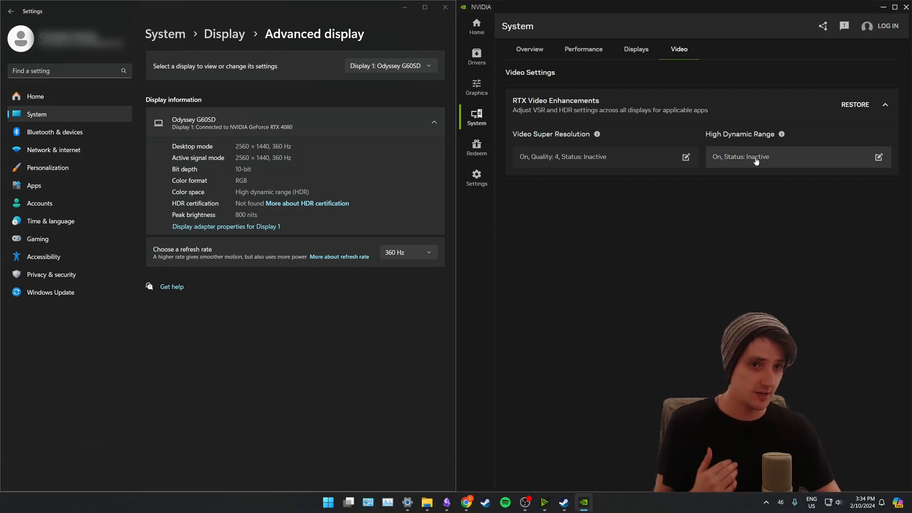
Close the NVIDIA app and relaunch it from a Start search for 'nvidia'.
{"action": "left_click", "coordinate": [878, 157]}
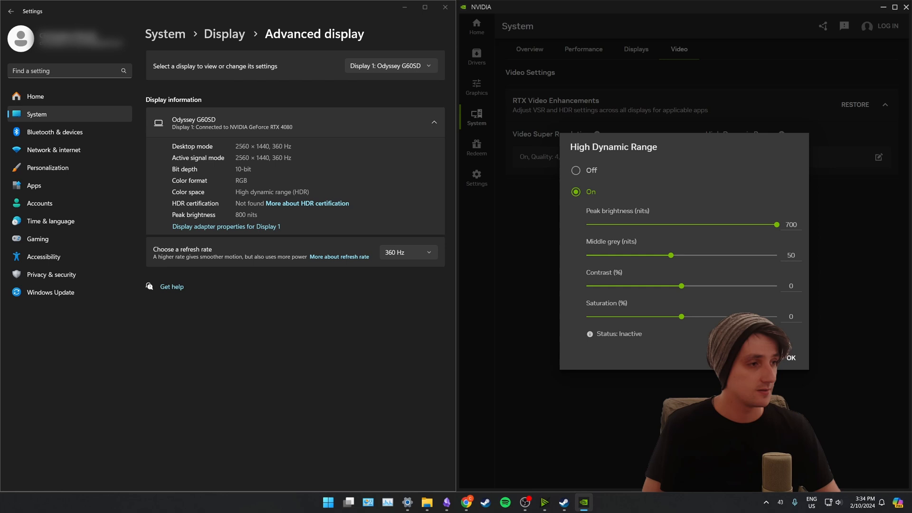
{"action": "left_click", "coordinate": [791, 358]}
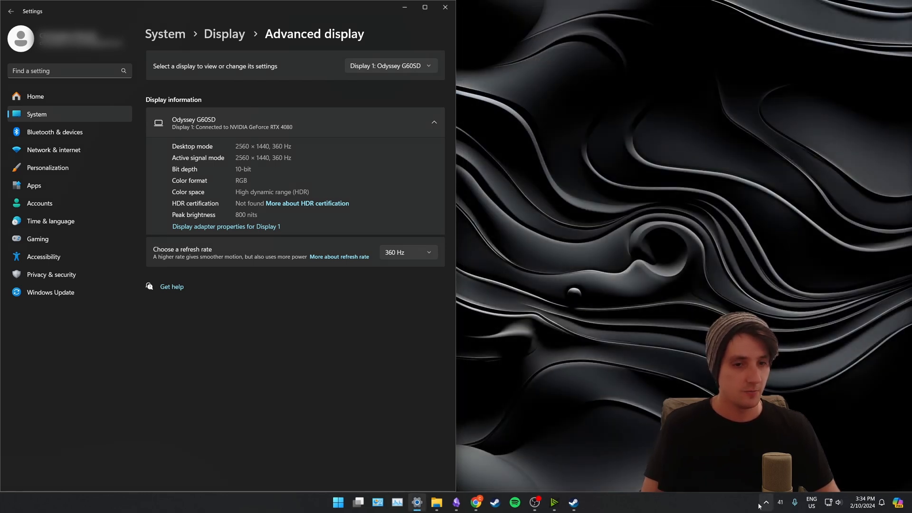
{"action": "type", "text": "nvidia"}
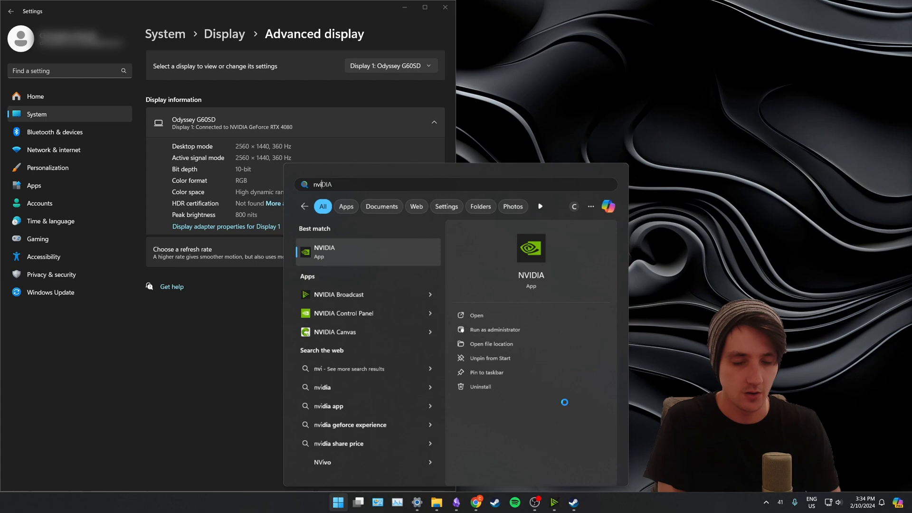
{"action": "left_click", "coordinate": [324, 252]}
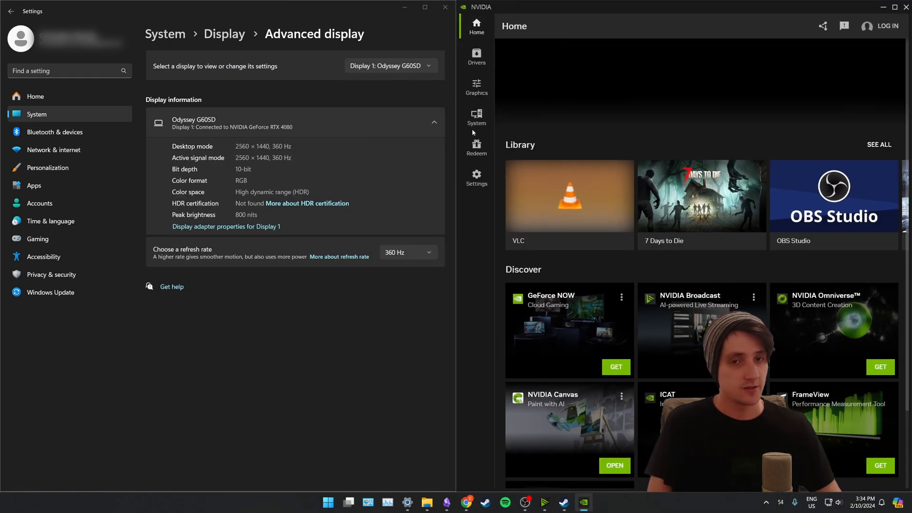
Set RTX HDR peak brightness to its new 800-nit maximum in System > Video.
{"action": "left_click", "coordinate": [476, 116]}
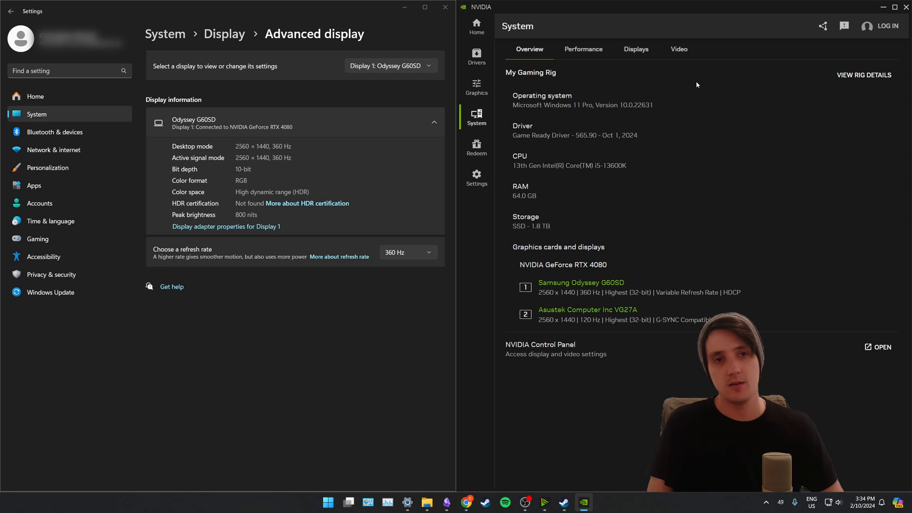
{"action": "left_click", "coordinate": [679, 49]}
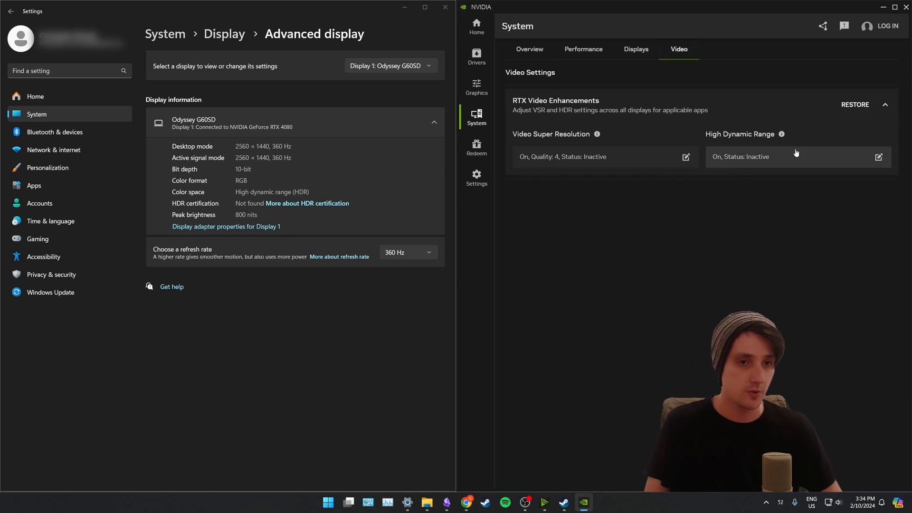
{"action": "left_click", "coordinate": [878, 156]}
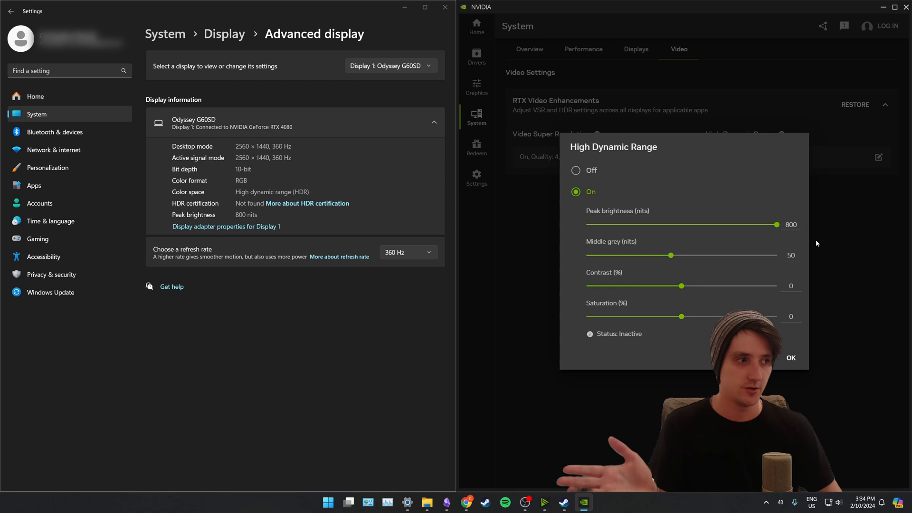
{"action": "left_click_drag", "start_coordinate": [777, 224], "coordinate": [637, 224]}
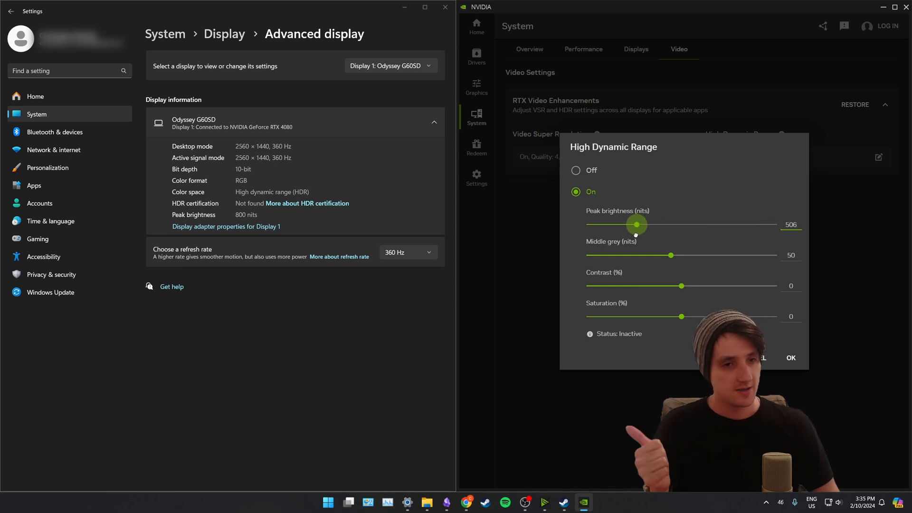
{"action": "left_click_drag", "start_coordinate": [637, 224], "coordinate": [776, 225]}
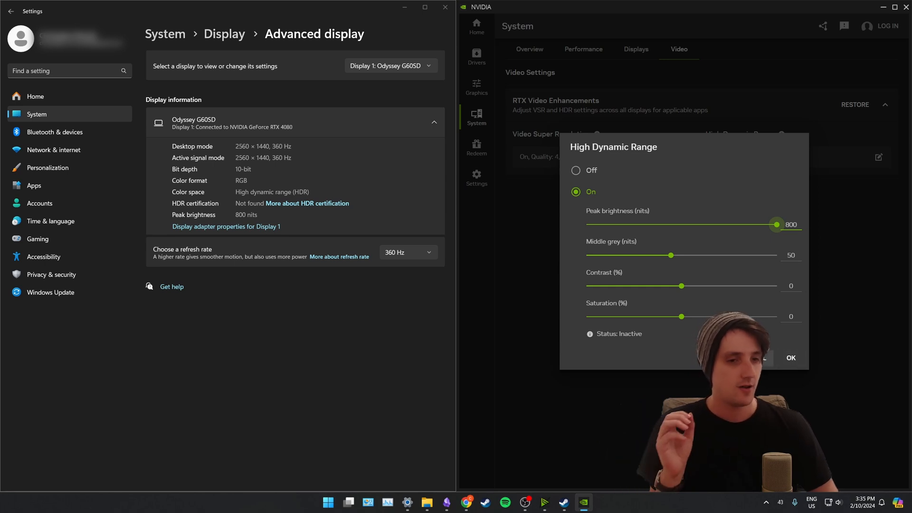
{"action": "left_click", "coordinate": [790, 357]}
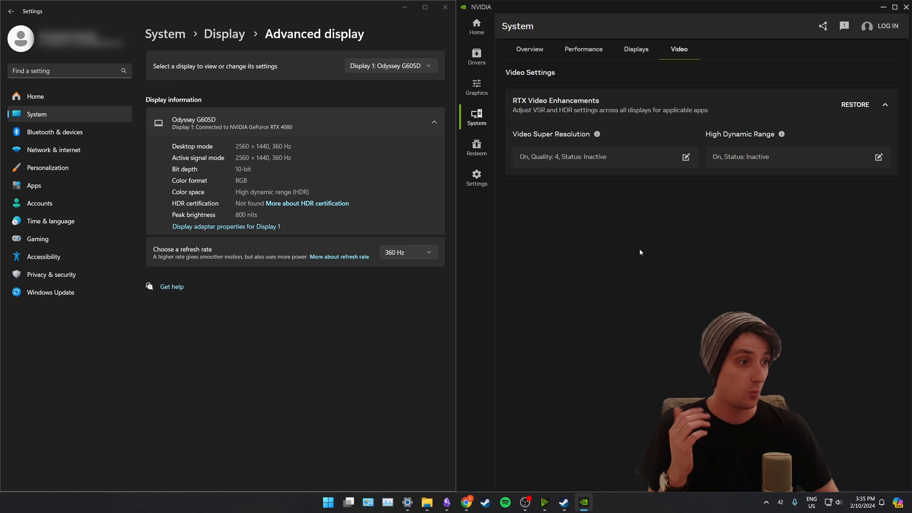
{"action": "mouse_move", "coordinate": [476, 177]}
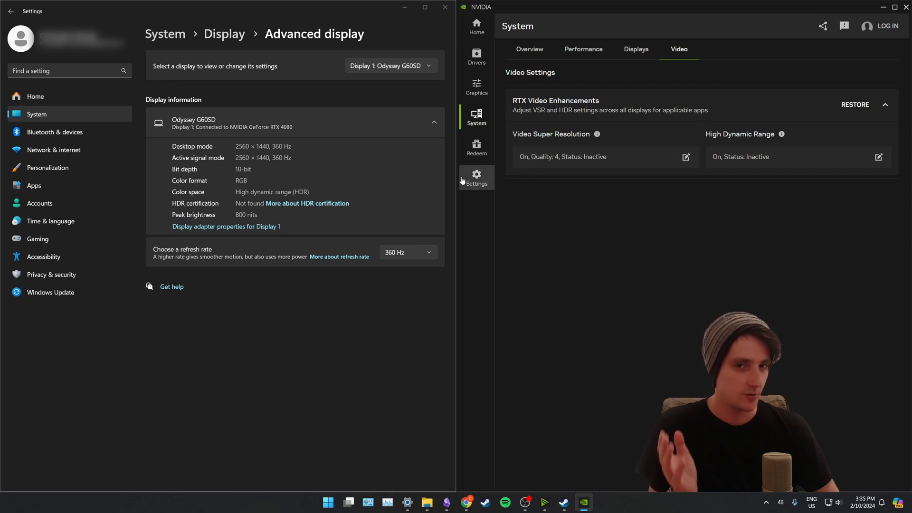
Open the NVIDIA app's Settings > About page to check the early access opt-in.
{"action": "left_click", "coordinate": [476, 177]}
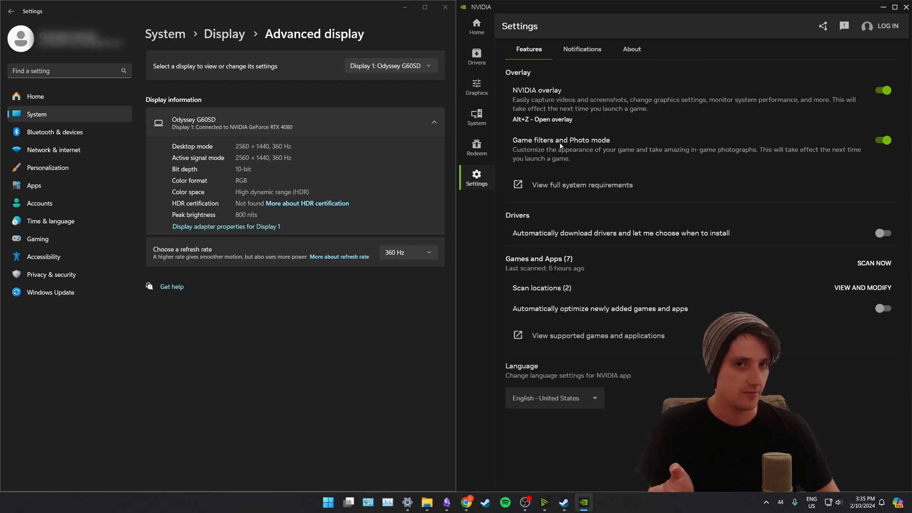
{"action": "left_click", "coordinate": [631, 48]}
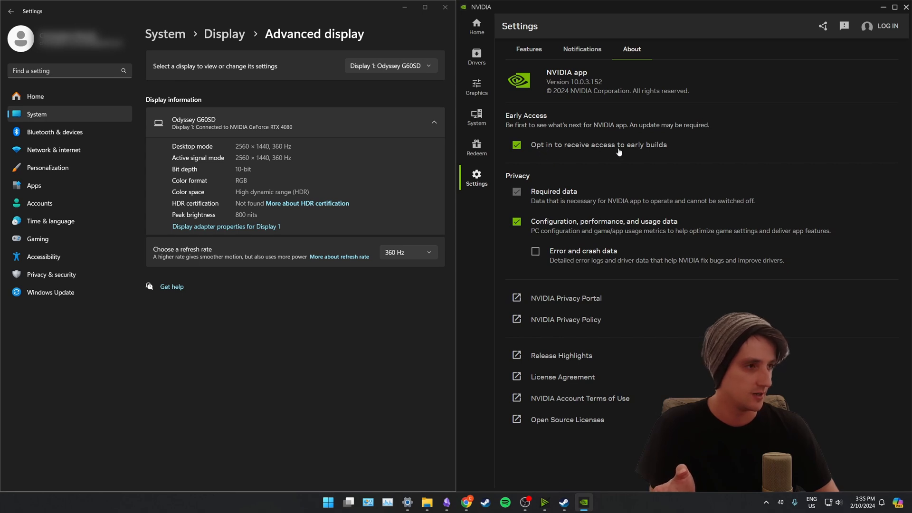
{"action": "mouse_move", "coordinate": [653, 64]}
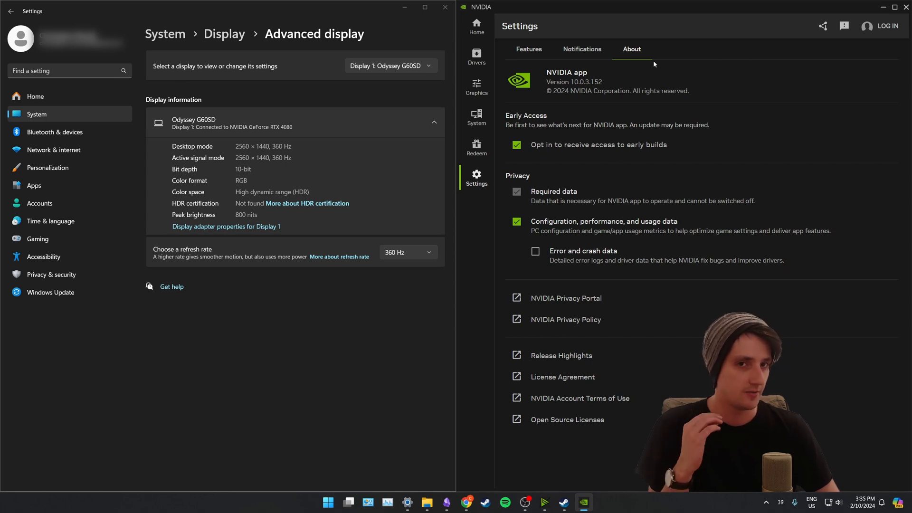
{"action": "mouse_move", "coordinate": [767, 61]}
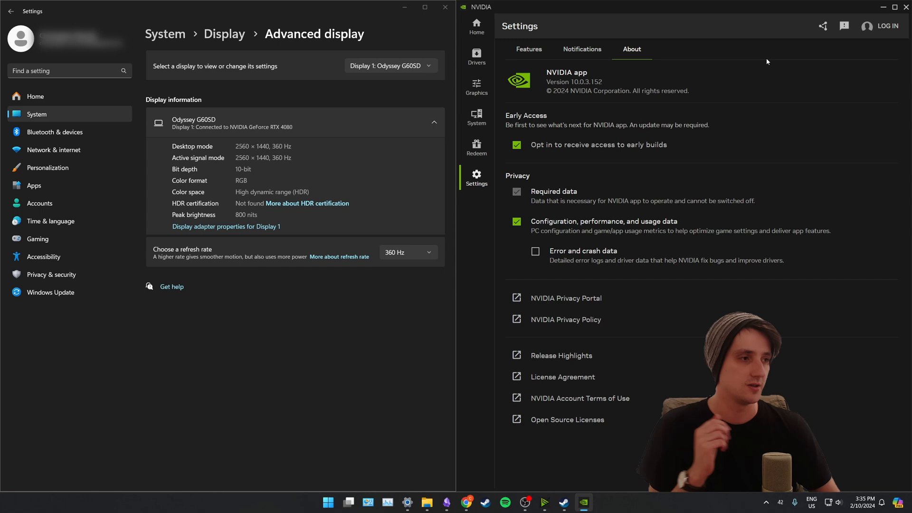